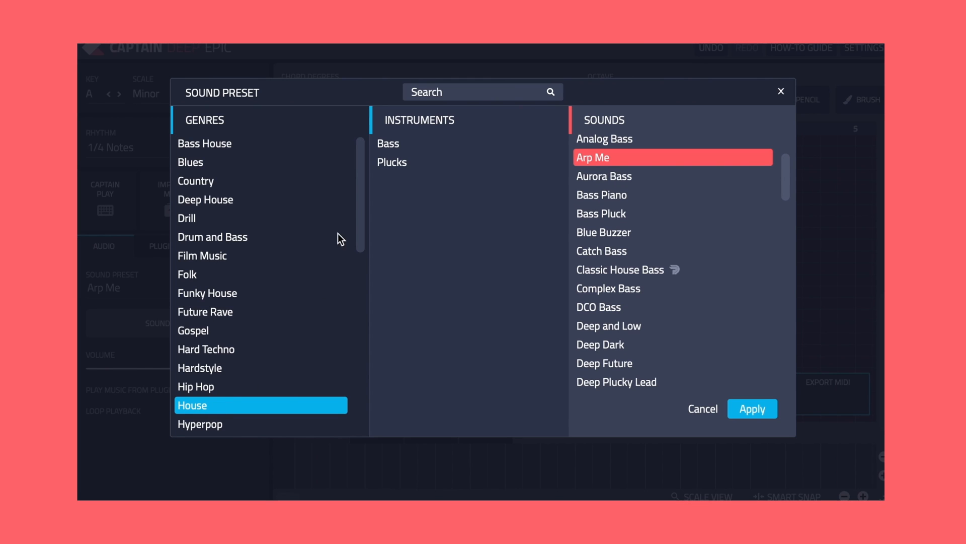
# Step: Select the Classic House Bass sound from the House bass presets
pyautogui.click(389, 143)
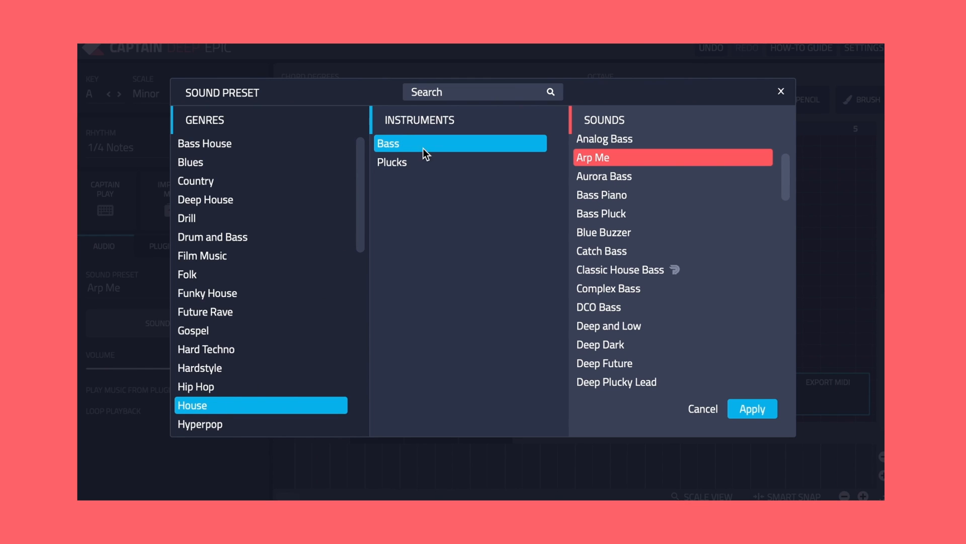
pyautogui.click(620, 270)
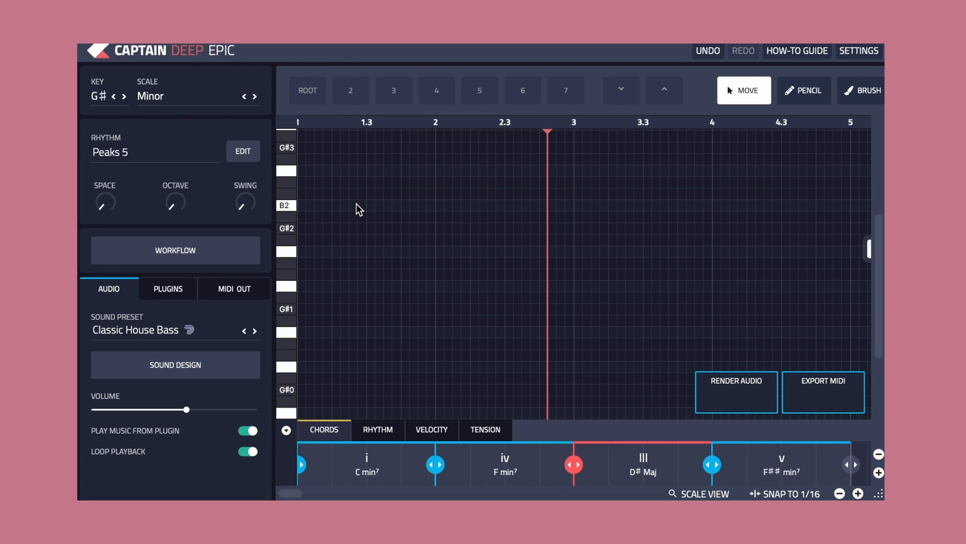
# Step: Filter rhythms to Good for 125 BPM and roll the dice twice for a random rhythm
pyautogui.click(243, 151)
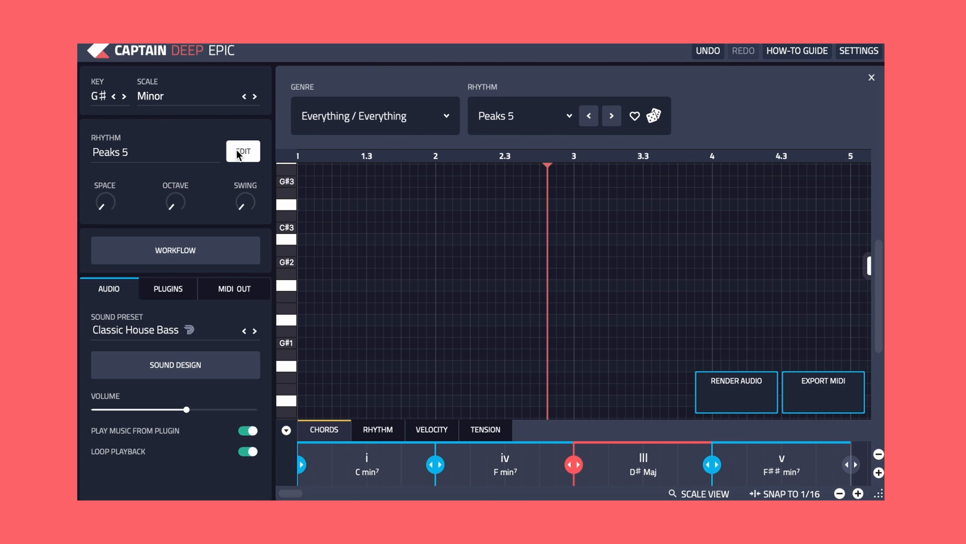
pyautogui.moveTo(443, 119)
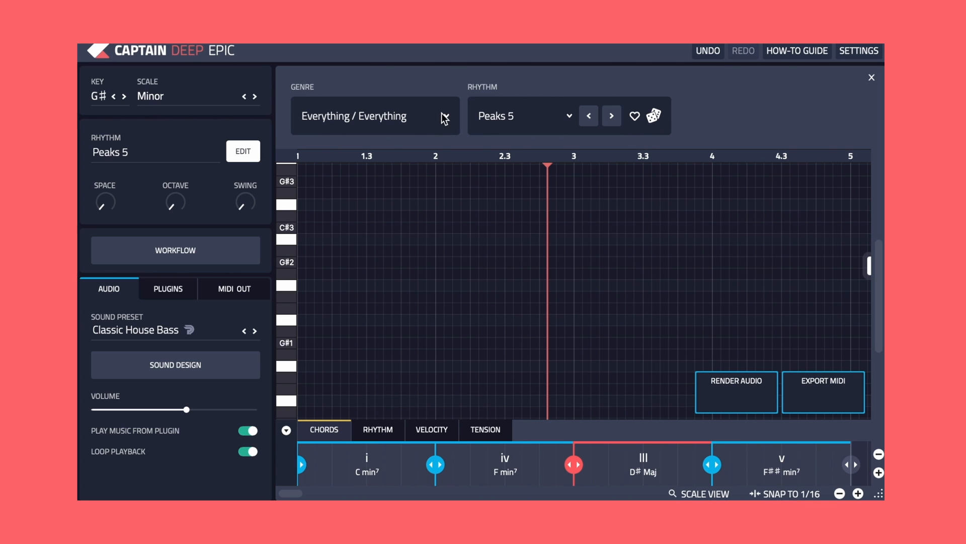
pyautogui.click(374, 115)
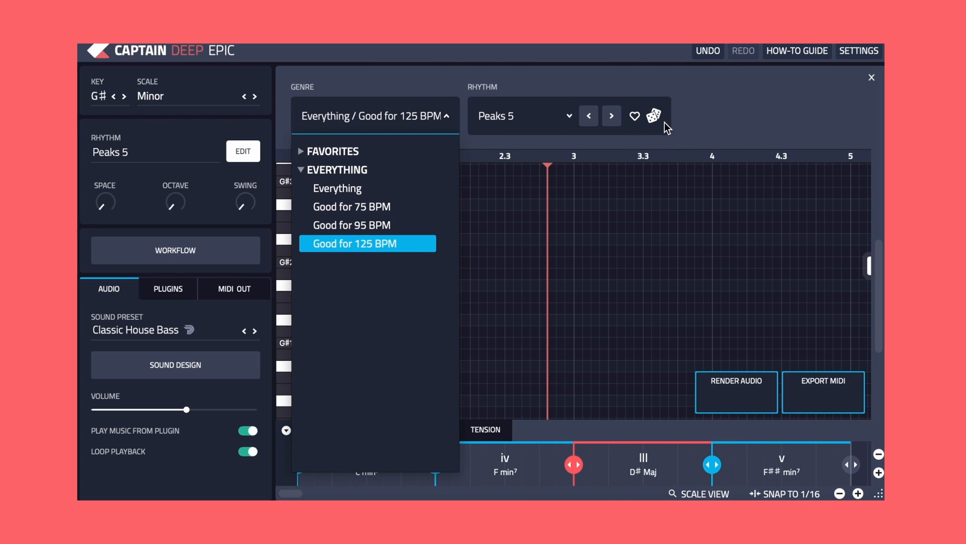
pyautogui.click(654, 114)
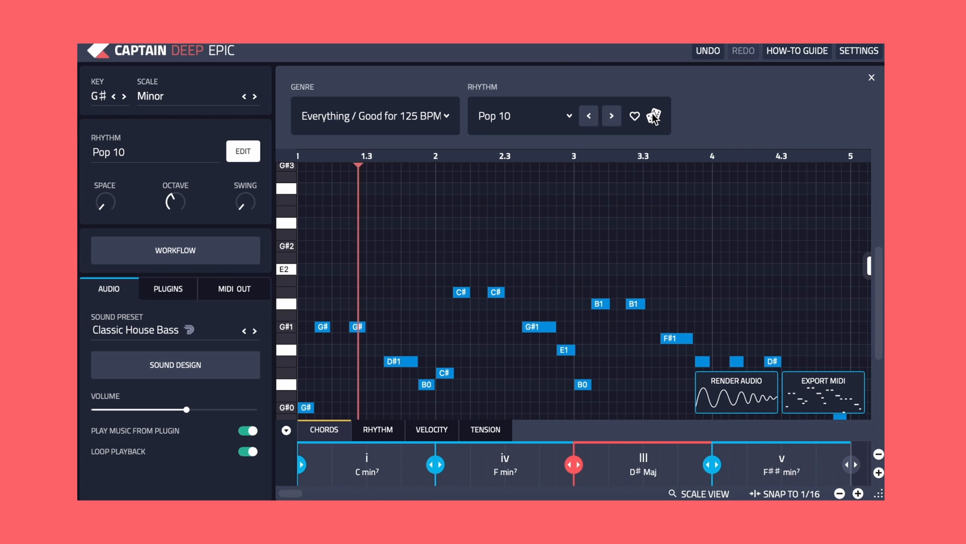
pyautogui.click(655, 116)
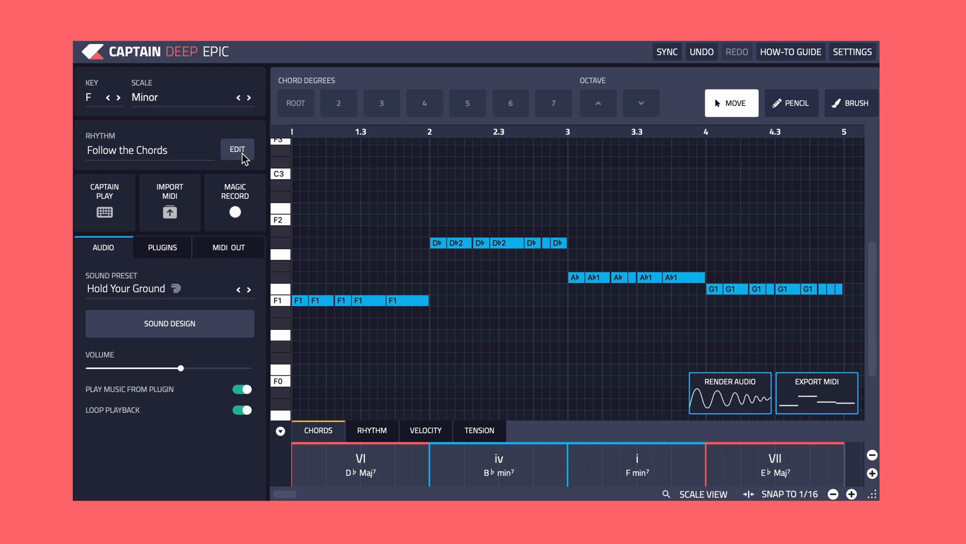
# Step: Set the rhythm bank to Everything / Everything and choose the Butterflies rhythm
pyautogui.click(237, 149)
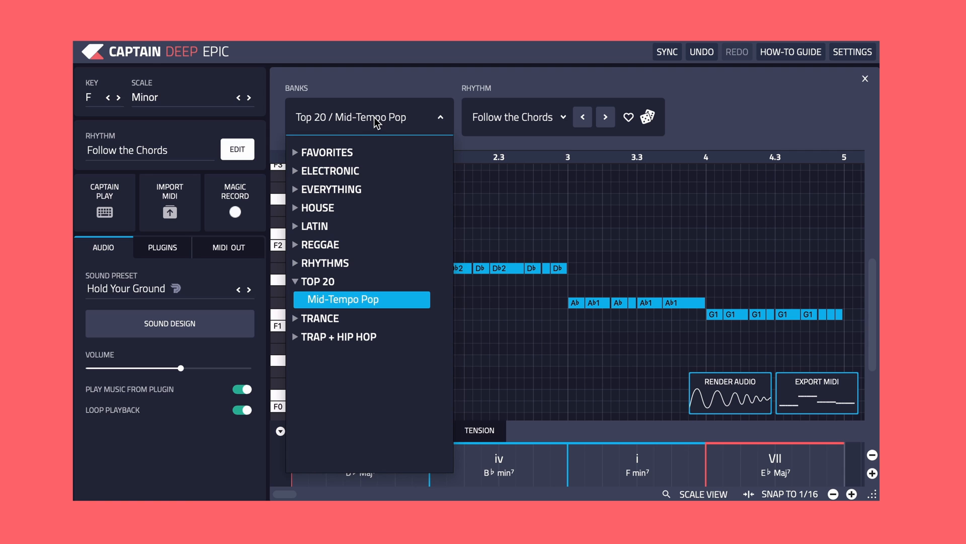
pyautogui.click(330, 191)
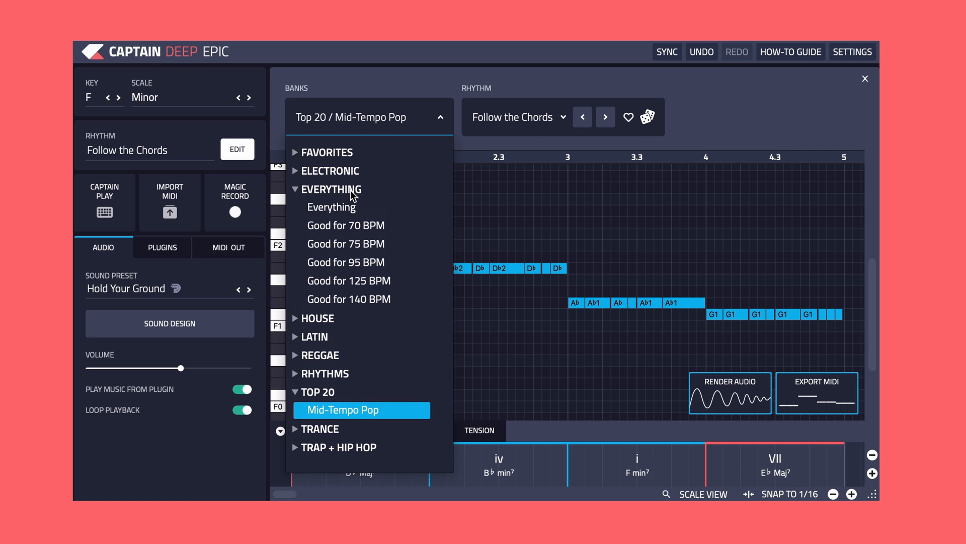
pyautogui.click(331, 207)
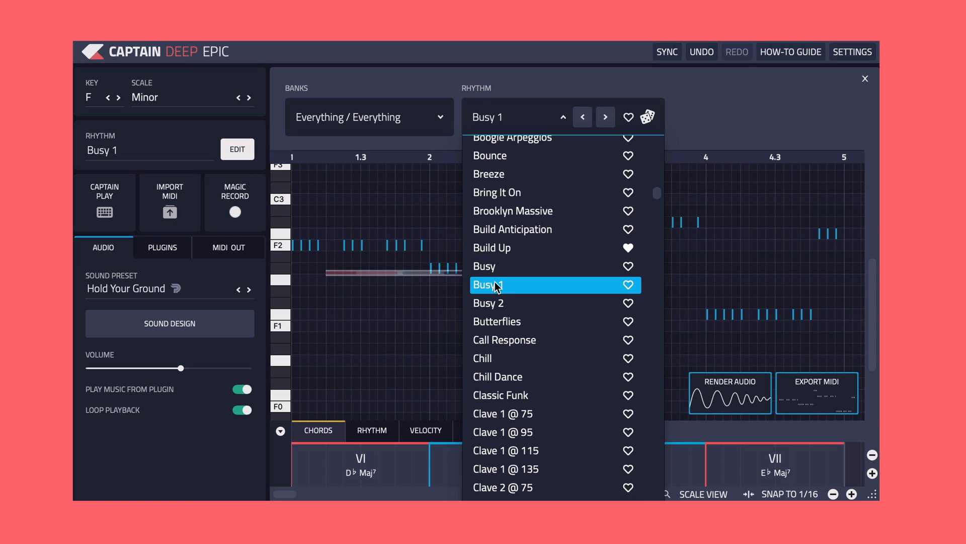
pyautogui.click(504, 340)
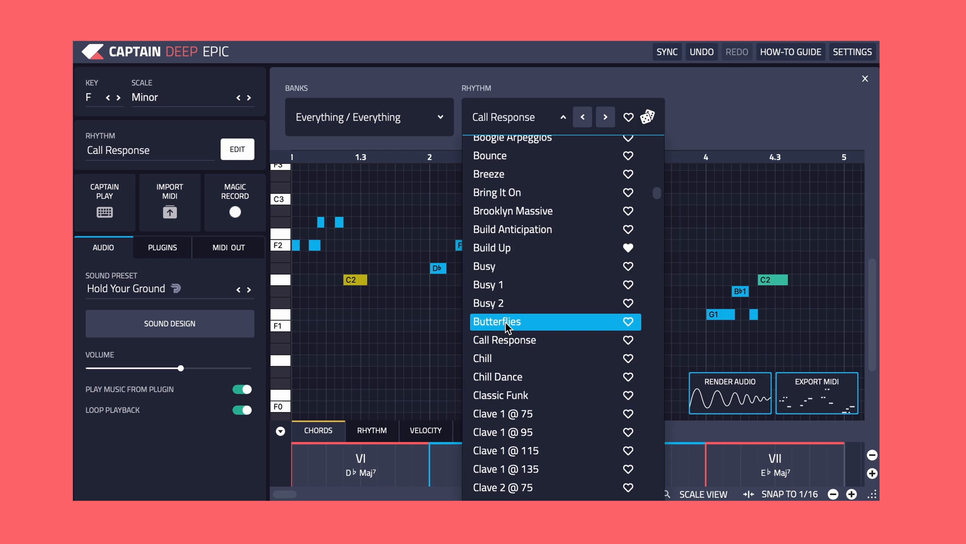
pyautogui.click(496, 321)
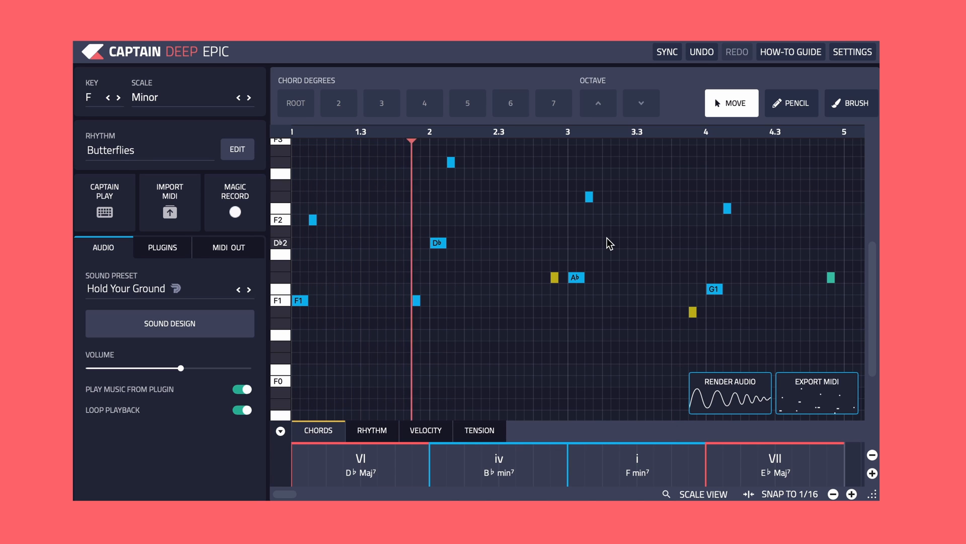